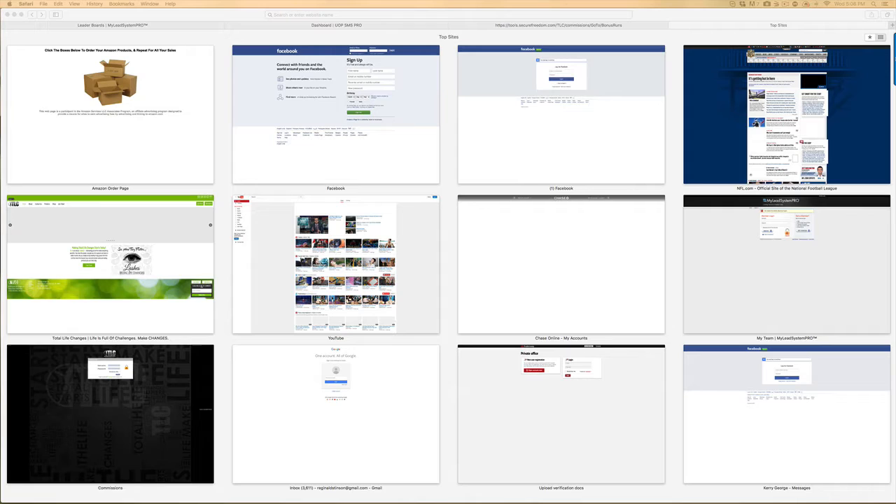
mouse_move(512, 136)
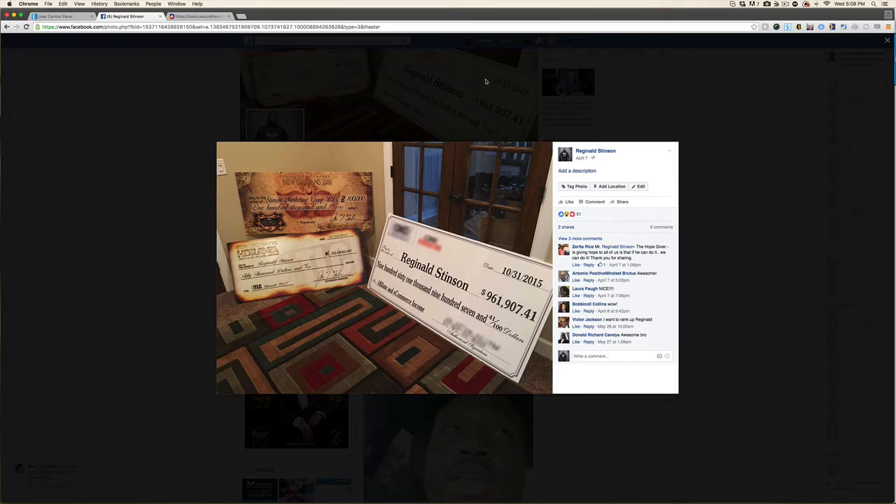
mouse_move(520, 102)
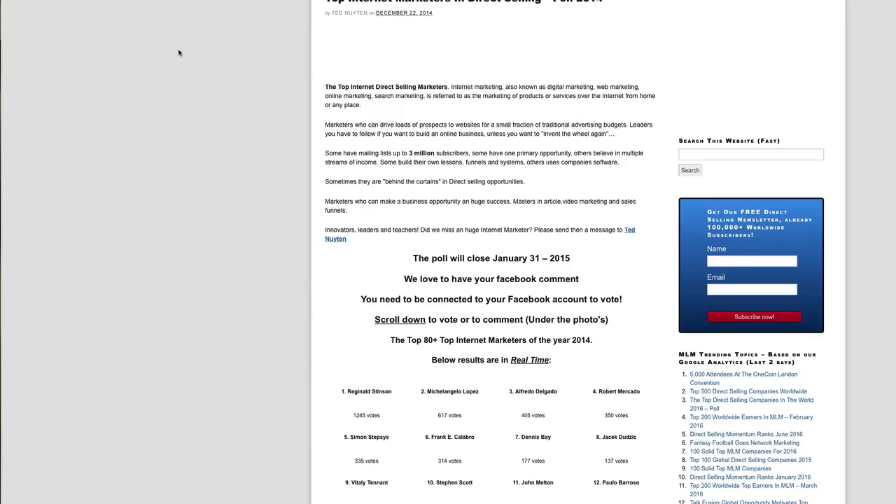
Step: Scroll the Business For Home article to the 2014 Top Internet Marketers photos and vote counts
scroll(down, 3)
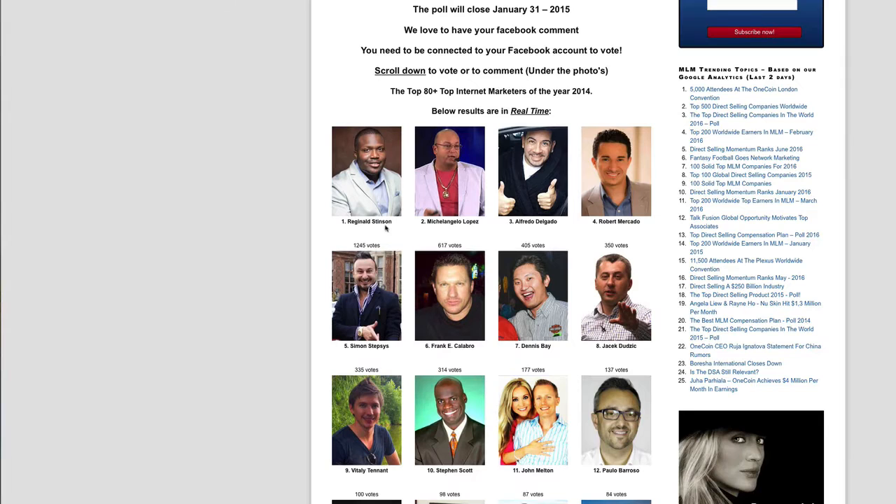
scroll(down, 3)
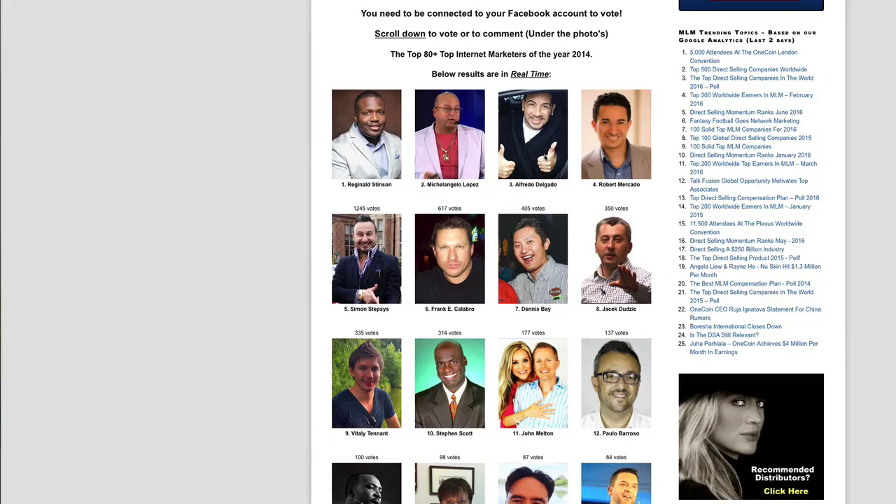
scroll(up, 3)
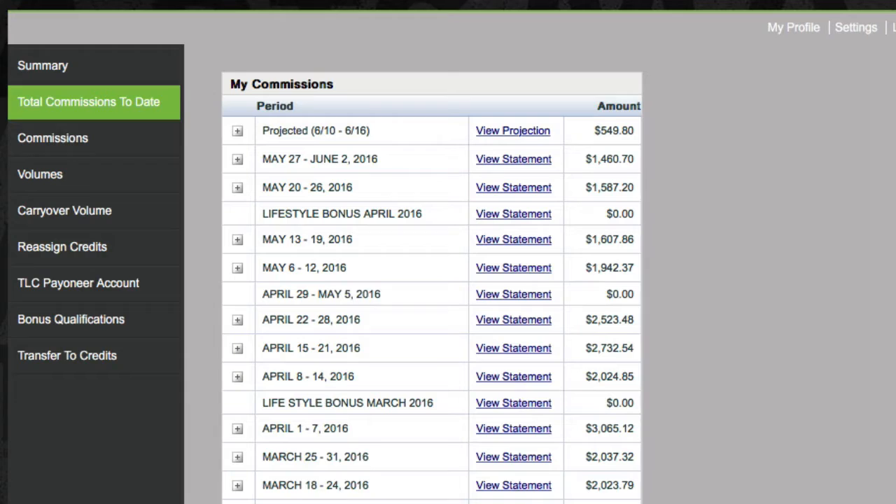
Step: Show the TLC My Commissions table of weekly amounts via Total Commissions To Date
click(42, 65)
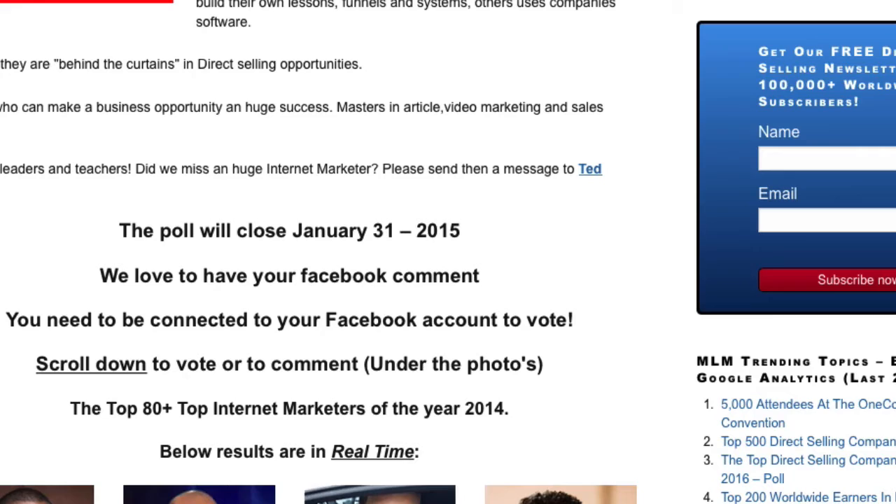
Step: Scroll down the Business For Home 2014 poll to the leading results and vote counts
scroll(down, 3)
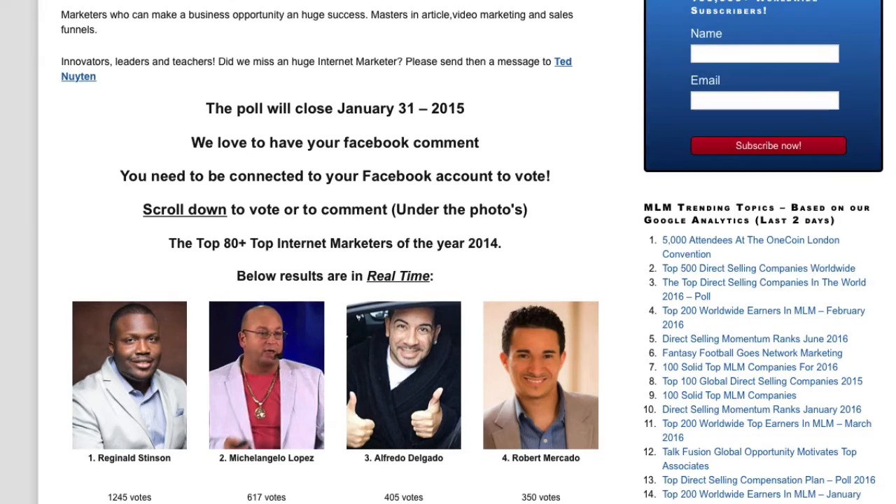
scroll(down, 3)
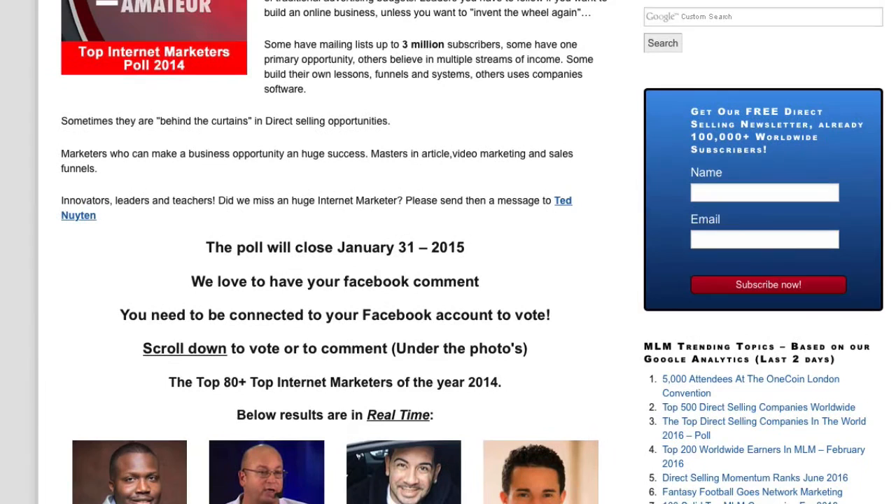
scroll(down, 3)
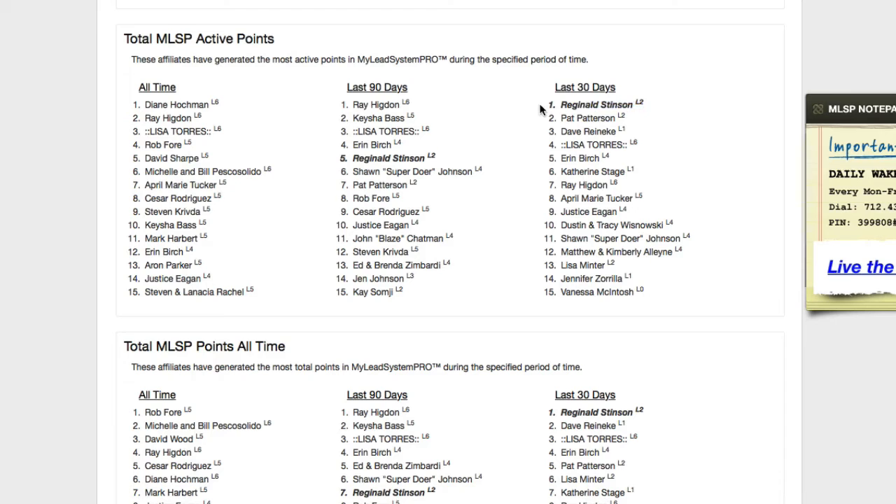
Step: Scroll the MyLeadSystemPRO leaderboards from Total MLSP Active Points to Total Lead Increases Over Time
scroll(down, 3)
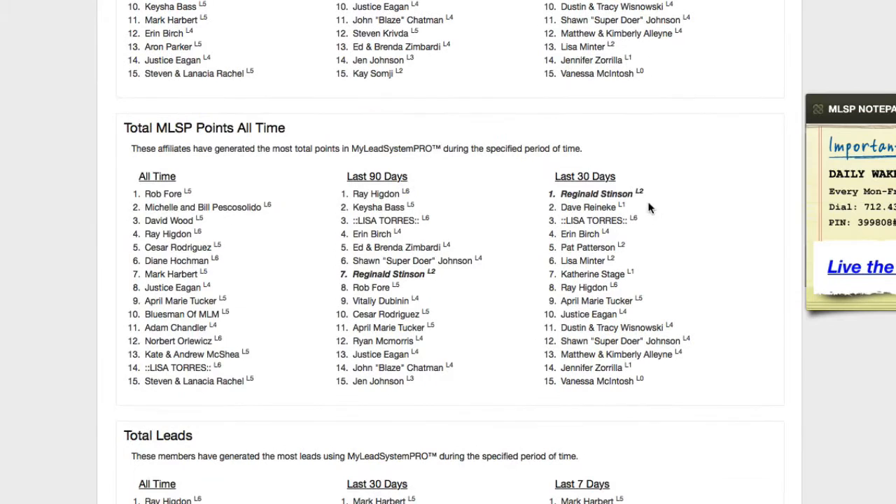
scroll(down, 3)
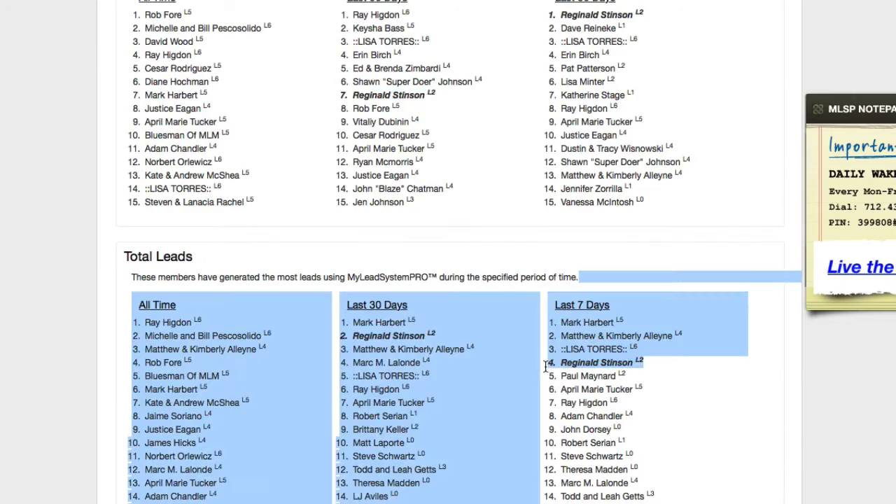
scroll(down, 3)
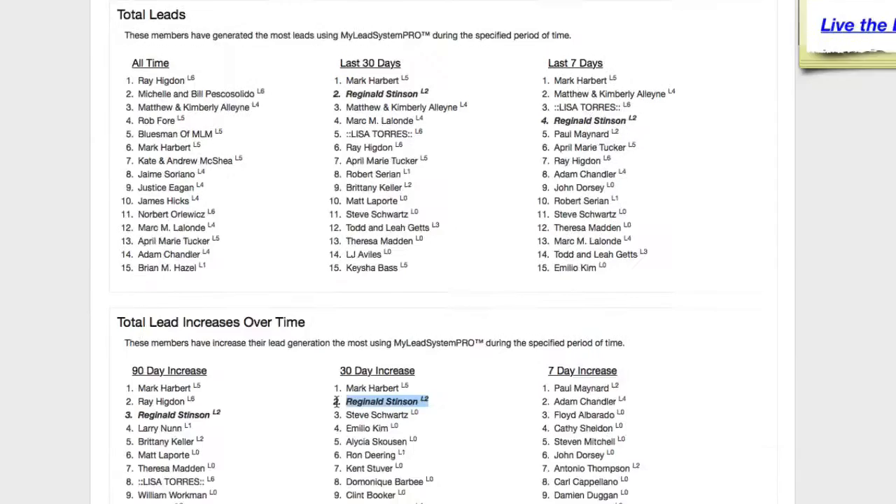
scroll(down, 3)
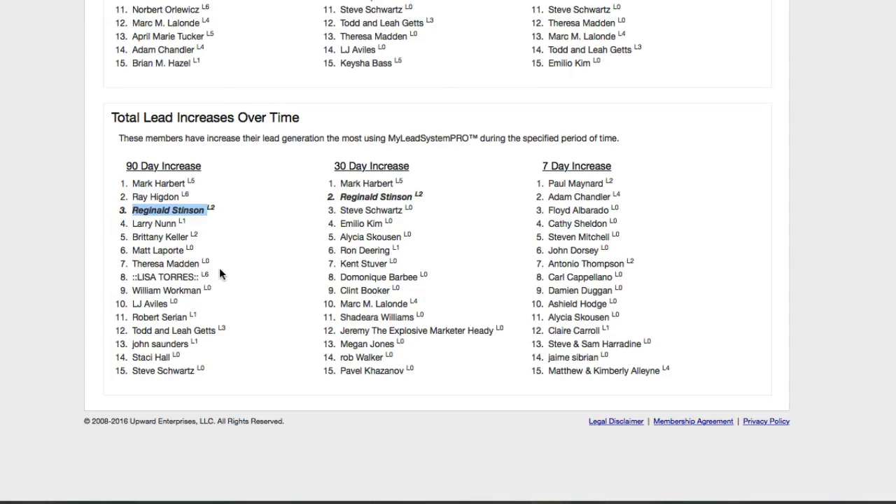
scroll(down, 3)
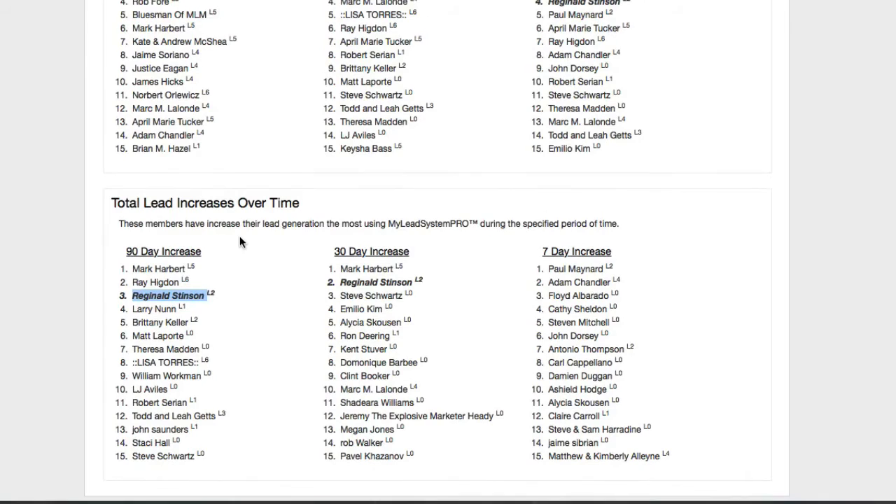
scroll(down, 3)
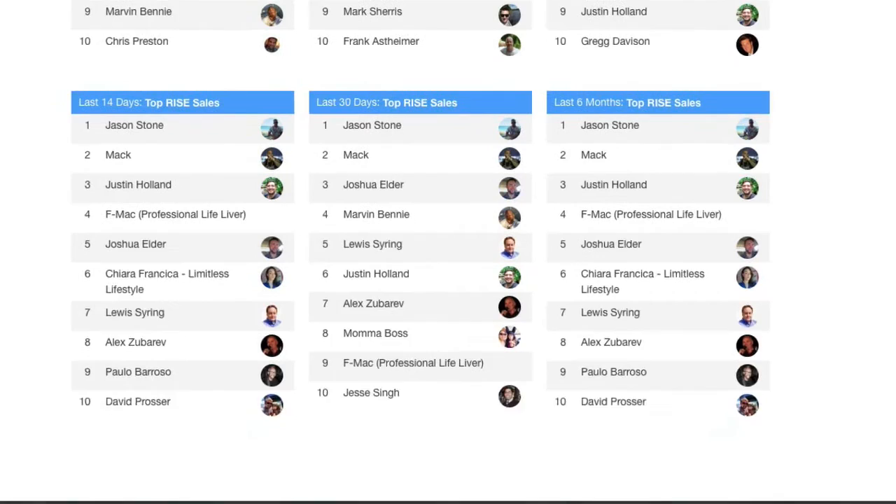
Step: Scroll the RISE leaderboard to the Top RISE Sales and Top New Member Sales tables
scroll(down, 3)
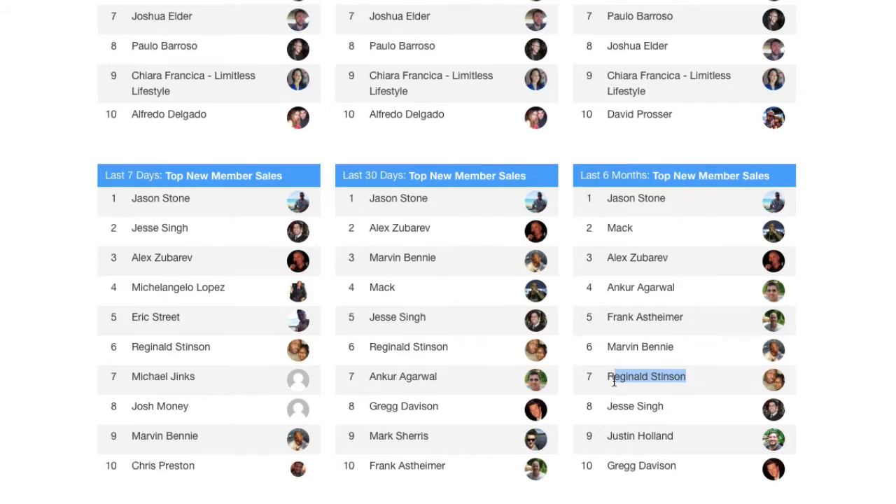
scroll(down, 3)
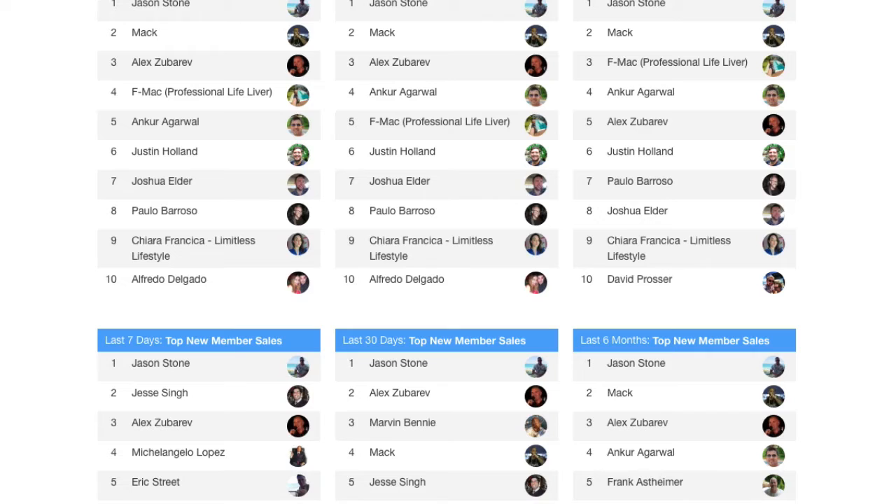
scroll(down, 3)
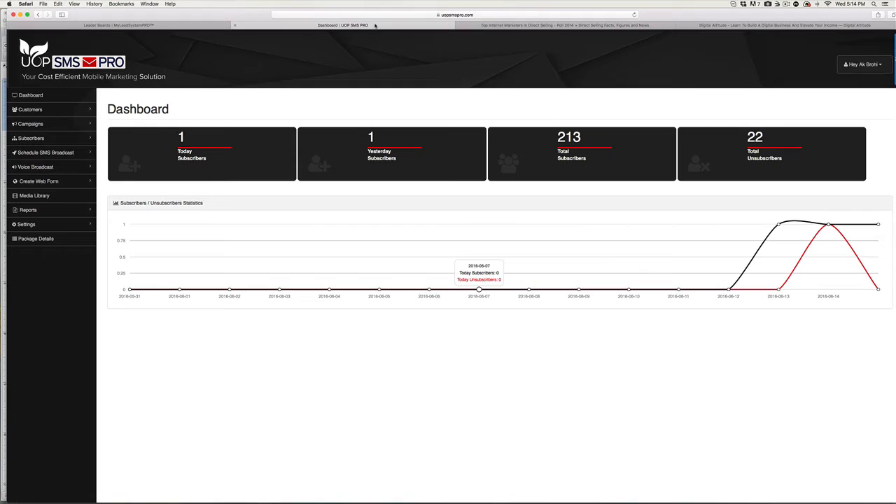
mouse_move(370, 147)
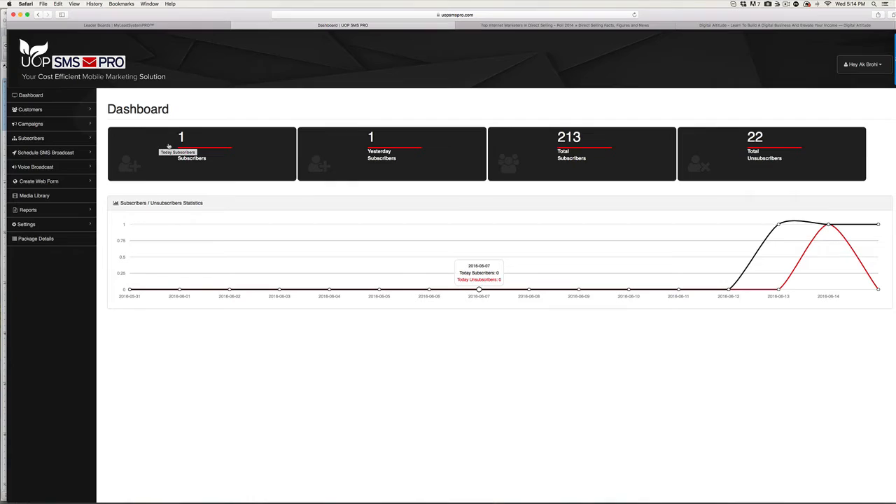
mouse_move(257, 155)
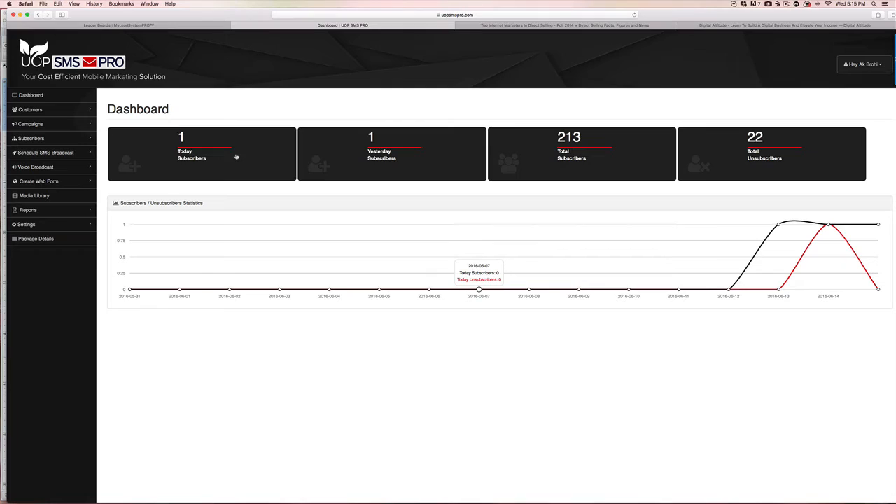
Step: Show the UOP SMS PRO dashboard with 213 subscribers and 22 unsubscribers, briefly checking the leaderboards
double_click(138, 109)
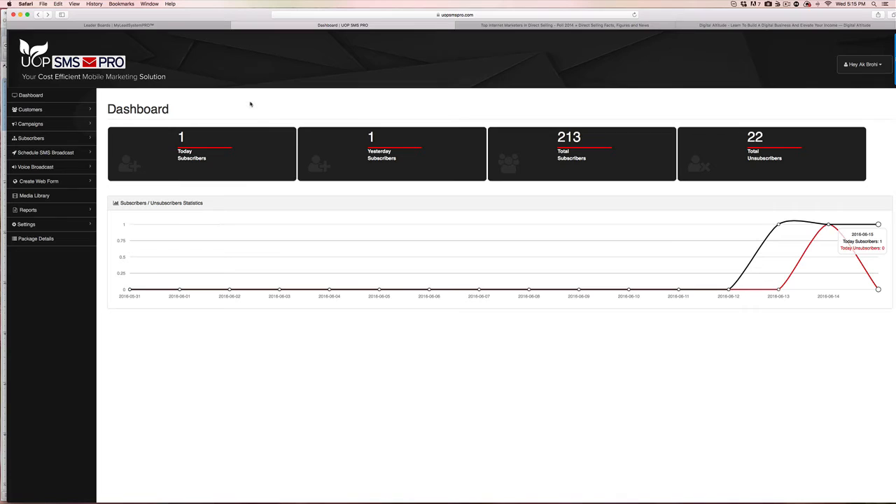
click(97, 25)
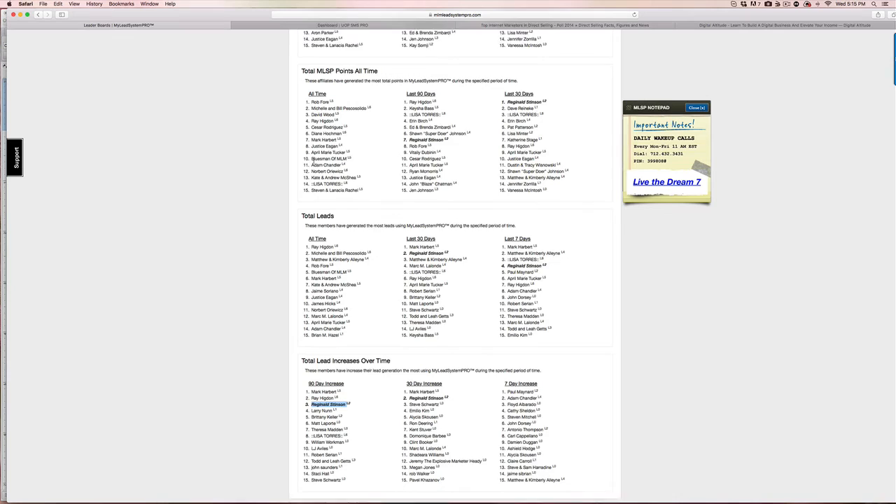
click(343, 25)
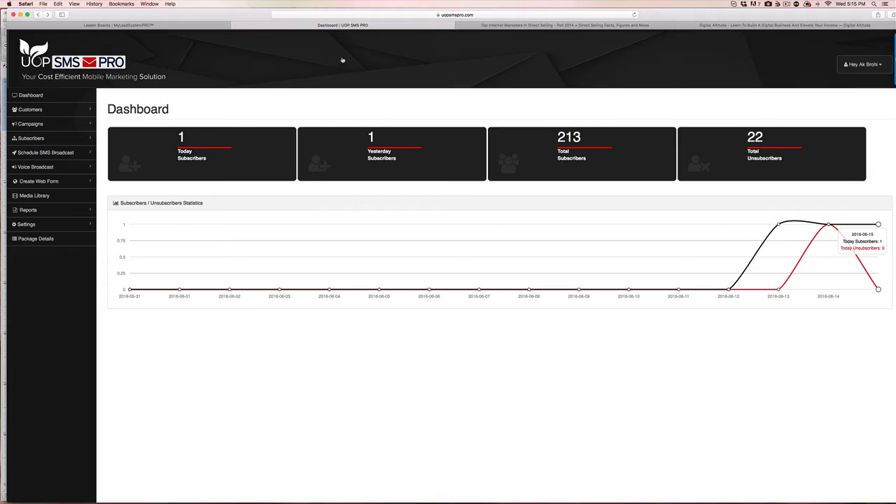
mouse_move(396, 99)
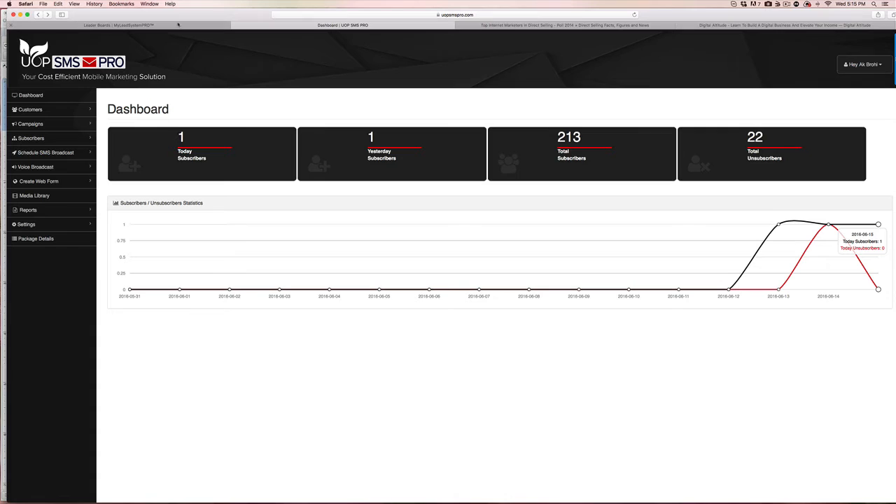
Step: Scroll the MyLeadSystemPRO Leader Boards page and go to the Webinar Training library
click(116, 25)
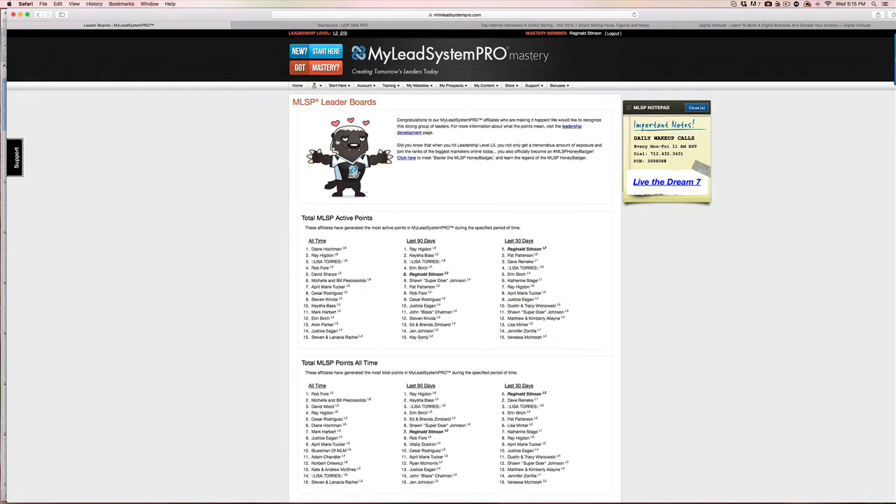
scroll(down, 3)
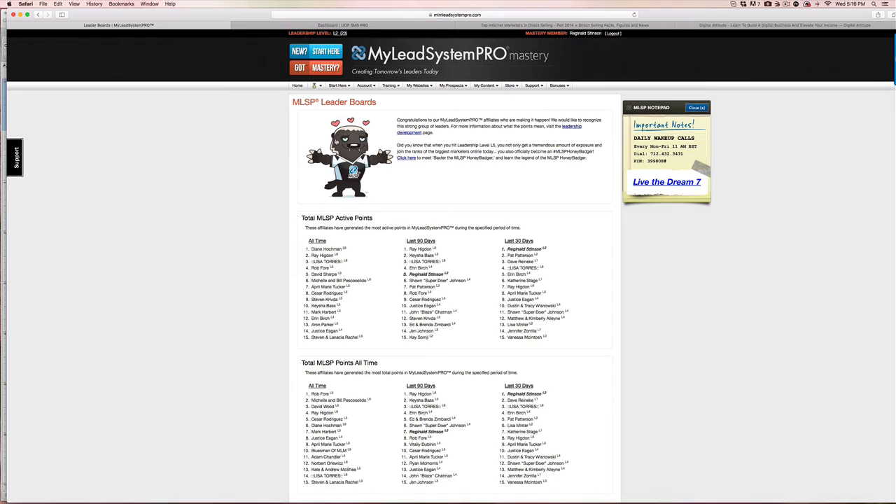
click(419, 85)
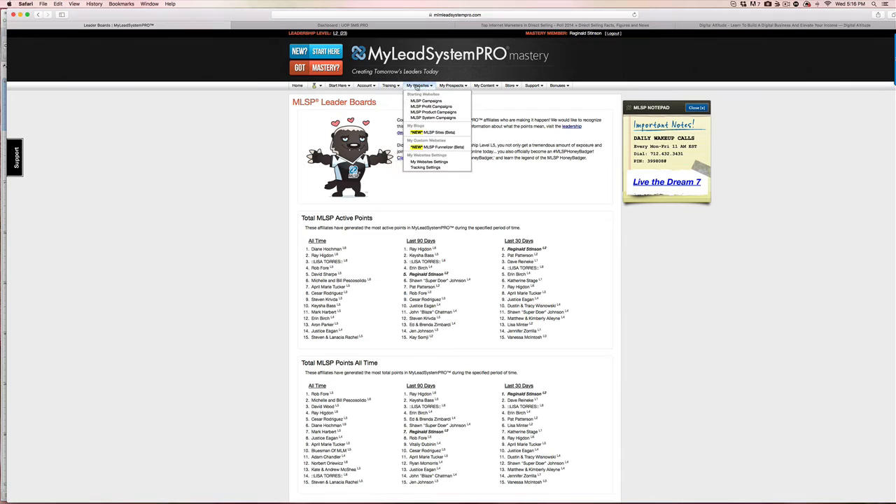
mouse_move(426, 101)
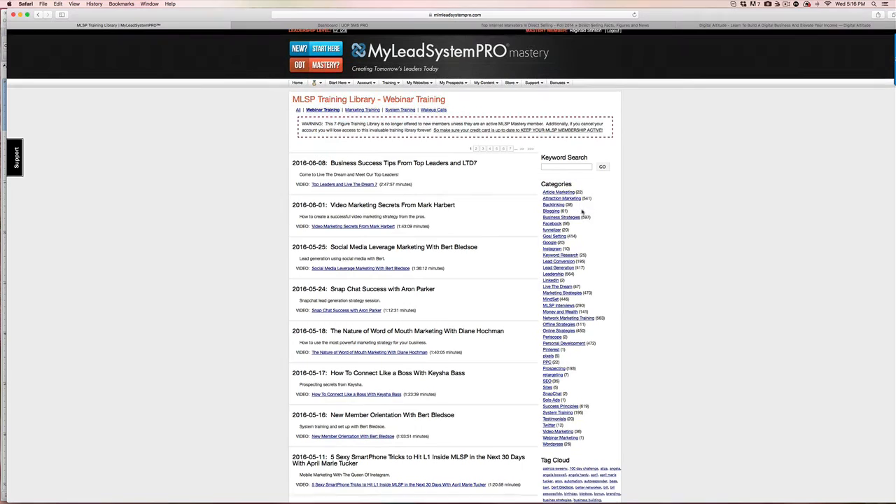
Step: Switch to the Connect With Reginald Stinson blog tab
click(419, 84)
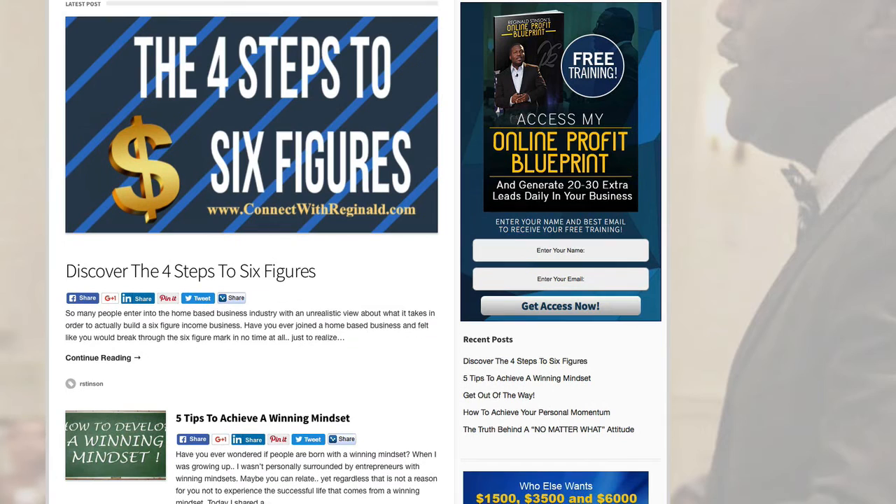
Step: Browse the ConnectWithReginald latest and recent posts, then open a new Top Sites tab
scroll(down, 3)
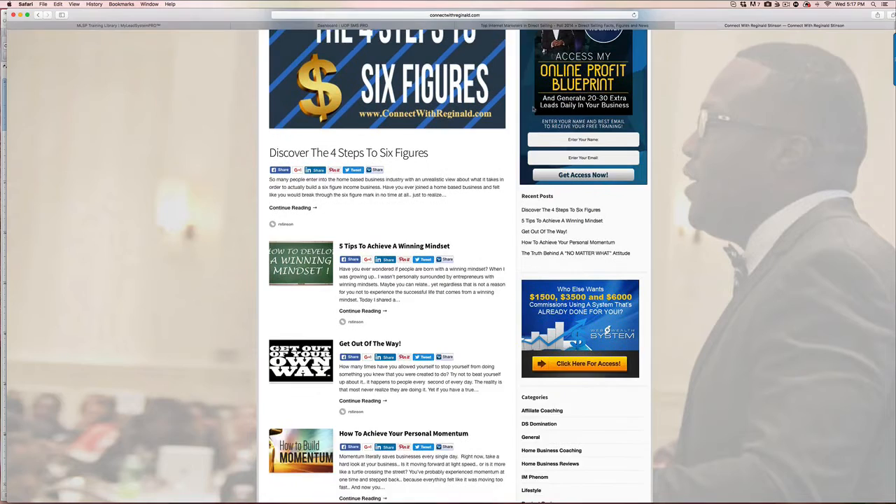
scroll(up, 3)
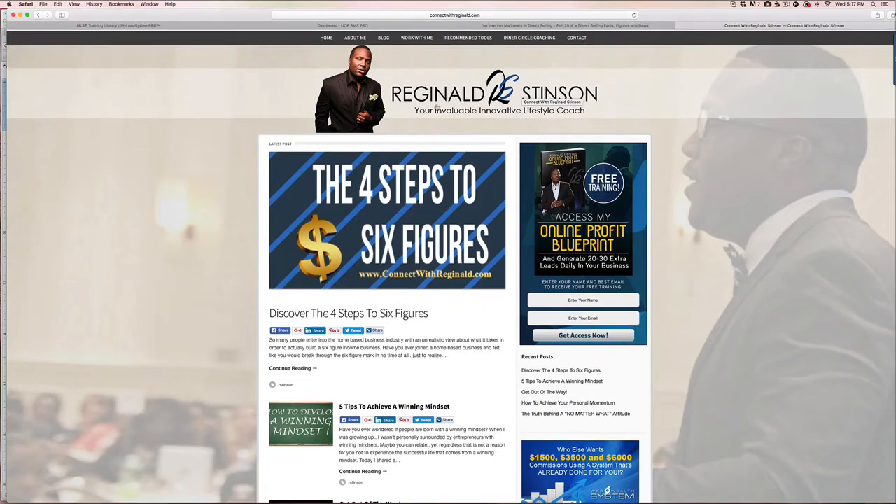
click(354, 37)
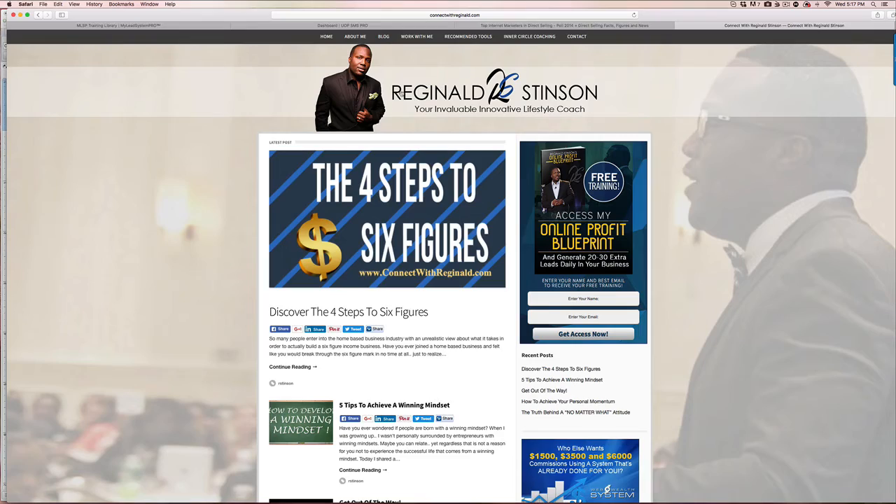
scroll(down, 3)
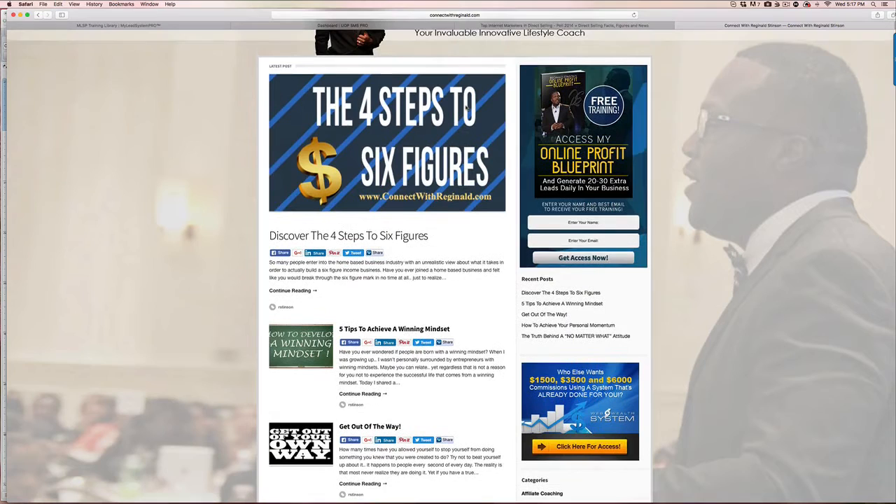
click(786, 5)
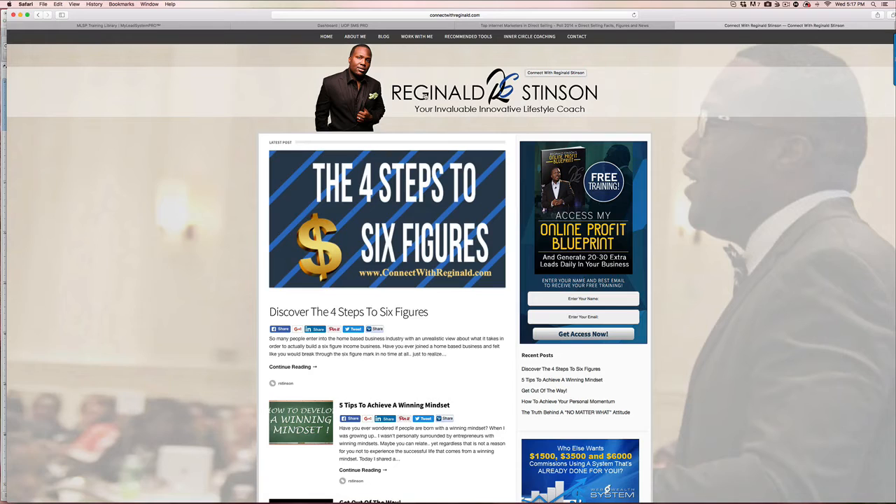
scroll(down, 3)
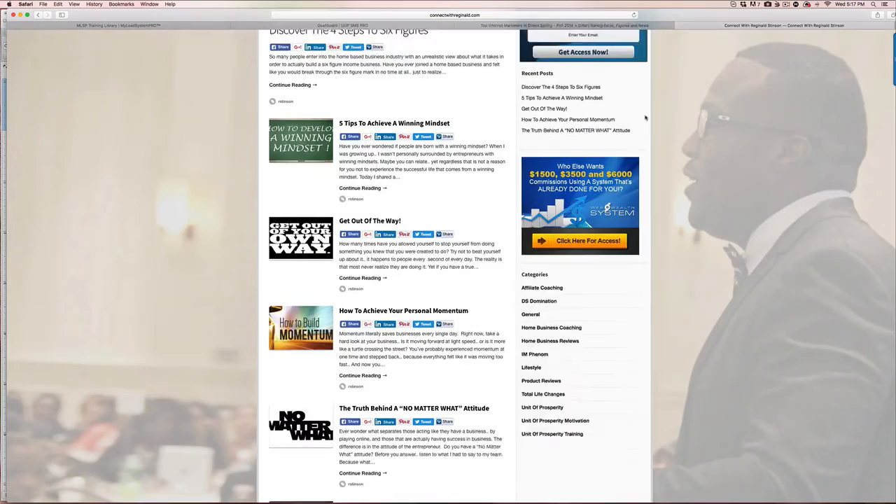
scroll(up, 3)
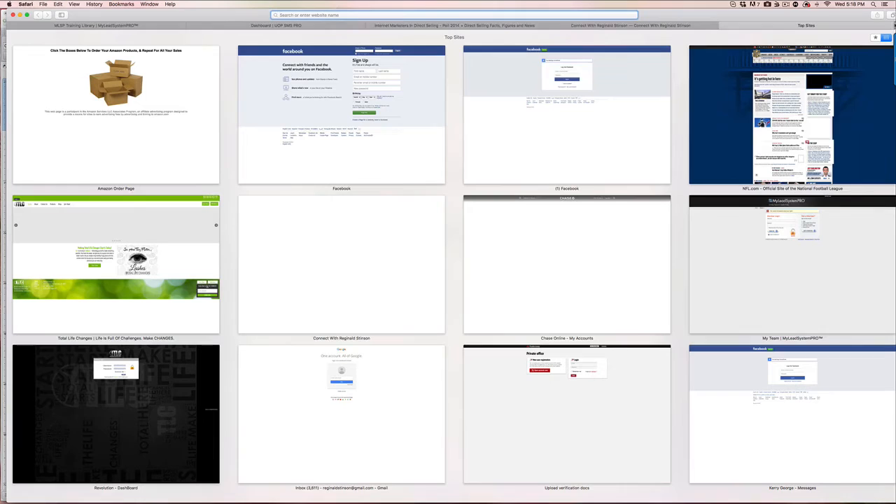
Step: Load makemoneywithreginald.com to show the $1 test-drive lead page
text(makemoneywithreginald.com)
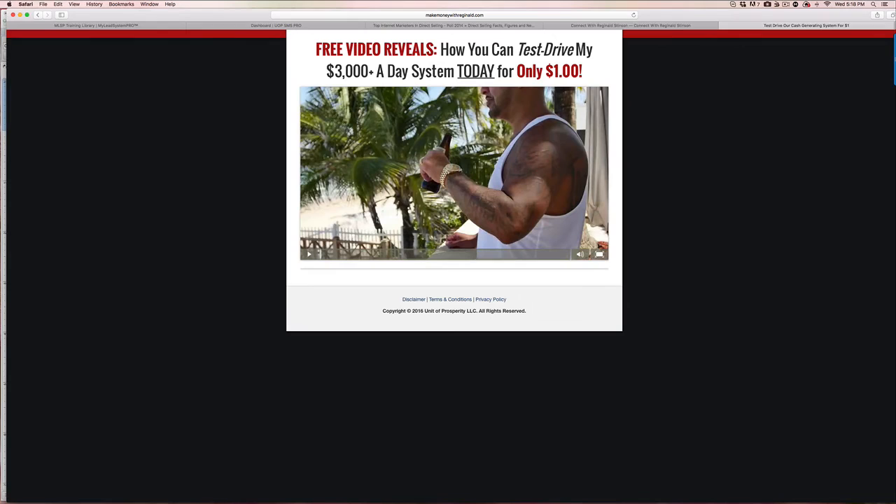
click(448, 15)
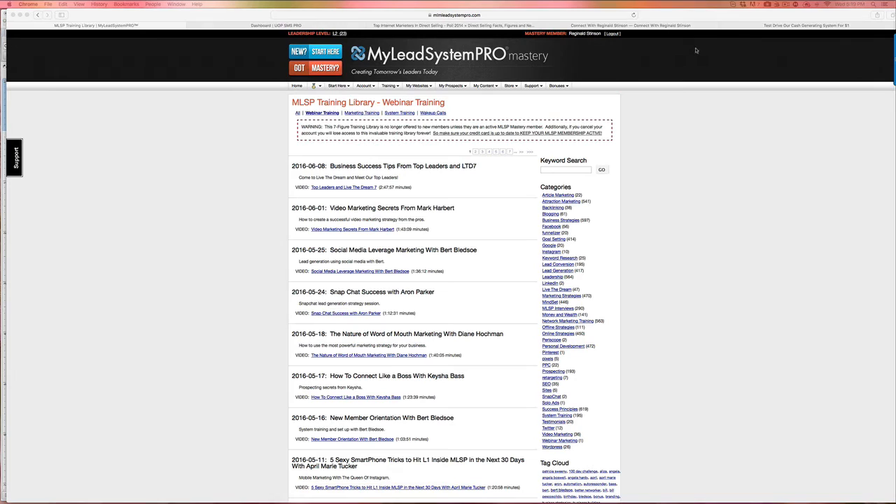
mouse_move(757, 23)
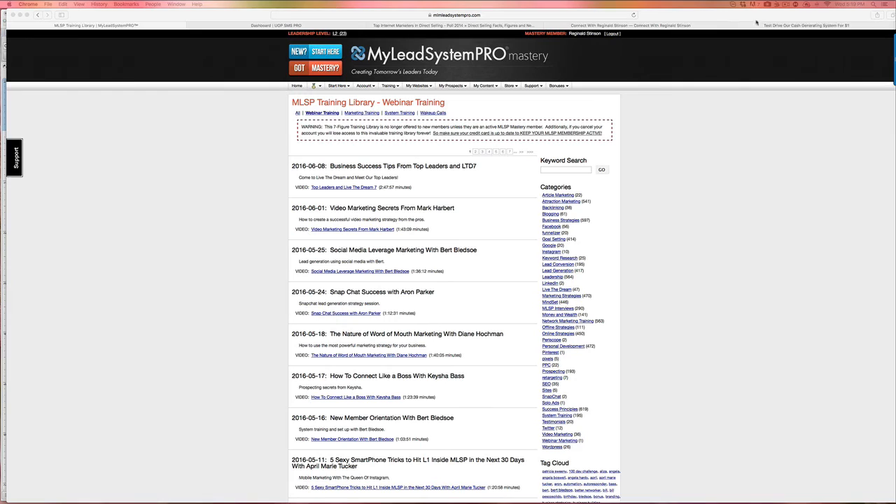
mouse_move(703, 105)
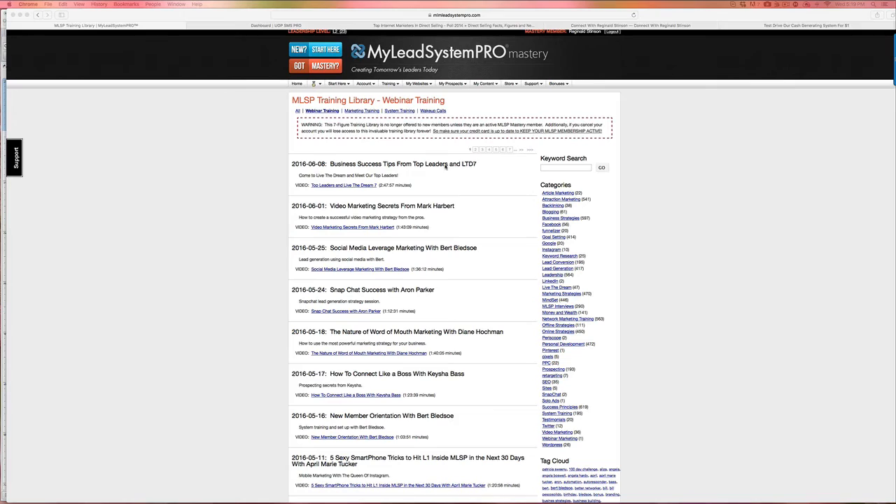
Step: Open the My Content menu from the Webinar Training library
click(389, 84)
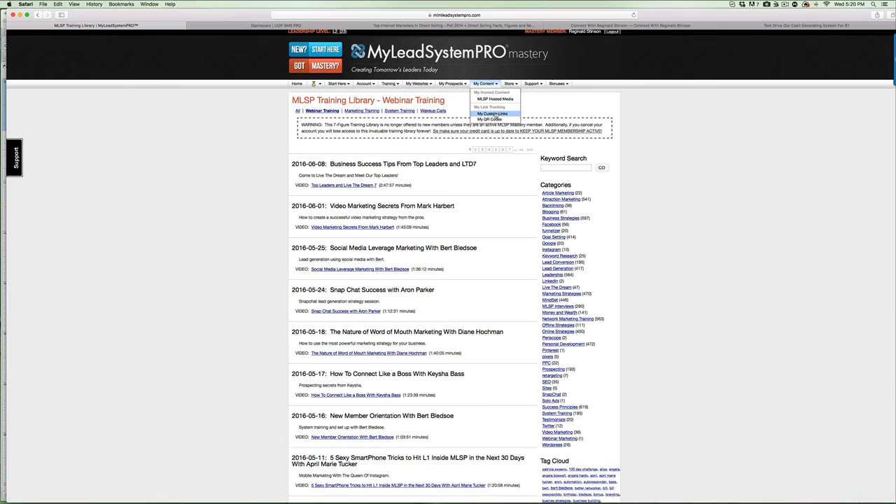
Step: Go to My Websites > MLSP Profit Campaigns to view campaign statistics
click(418, 84)
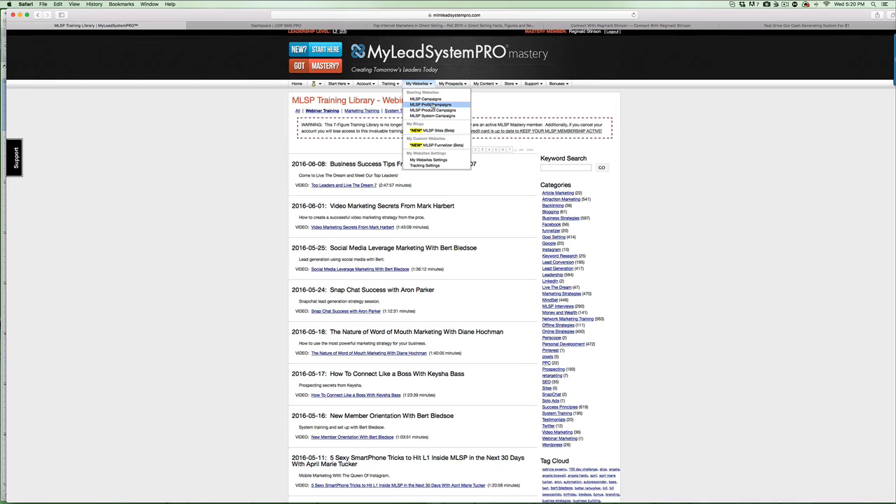
click(432, 105)
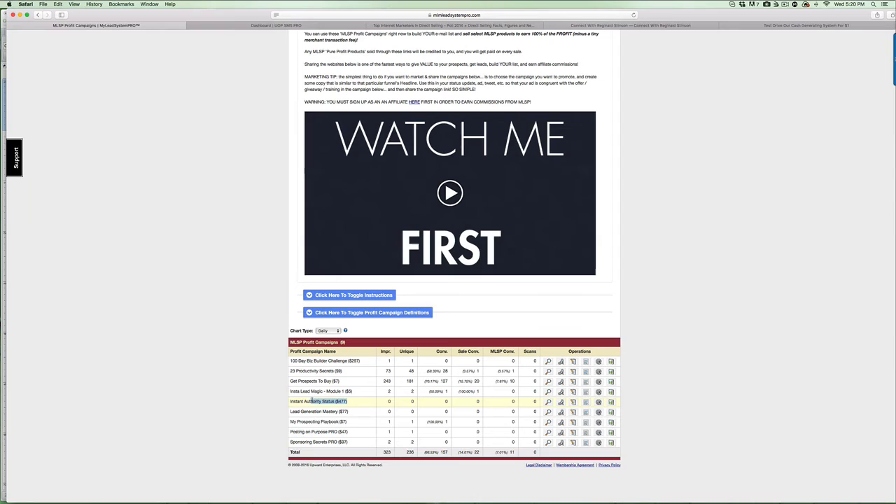
mouse_move(363, 422)
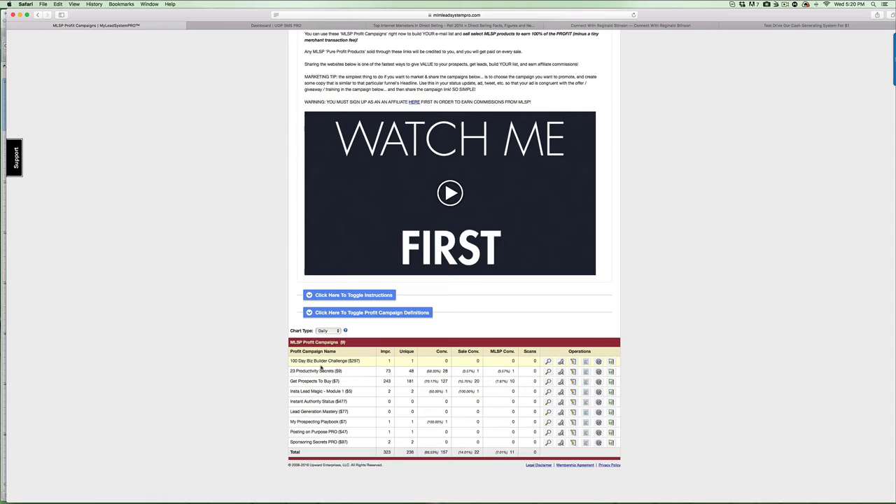
mouse_move(355, 412)
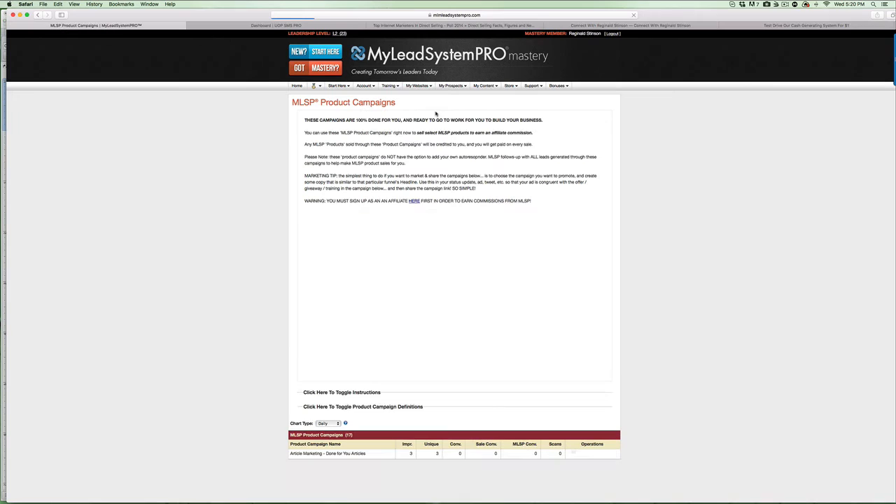
Step: Scroll down and open the MLSP System Campaigns statistics page
scroll(down, 3)
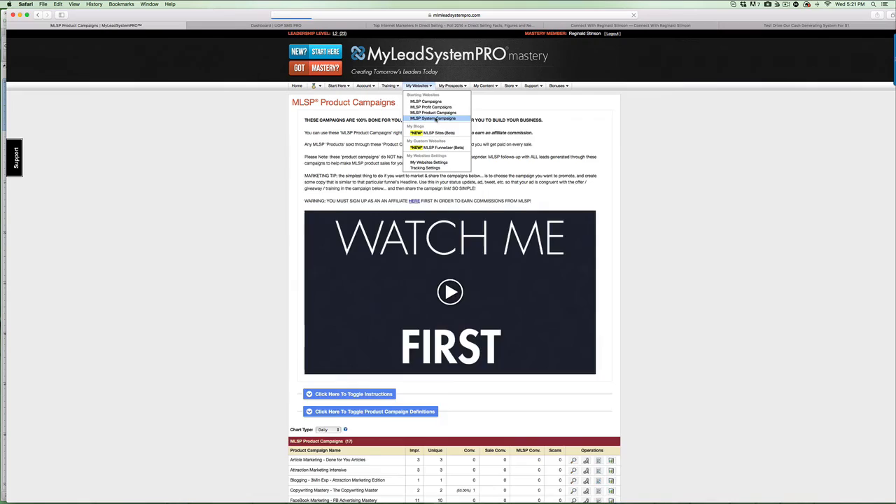
click(432, 118)
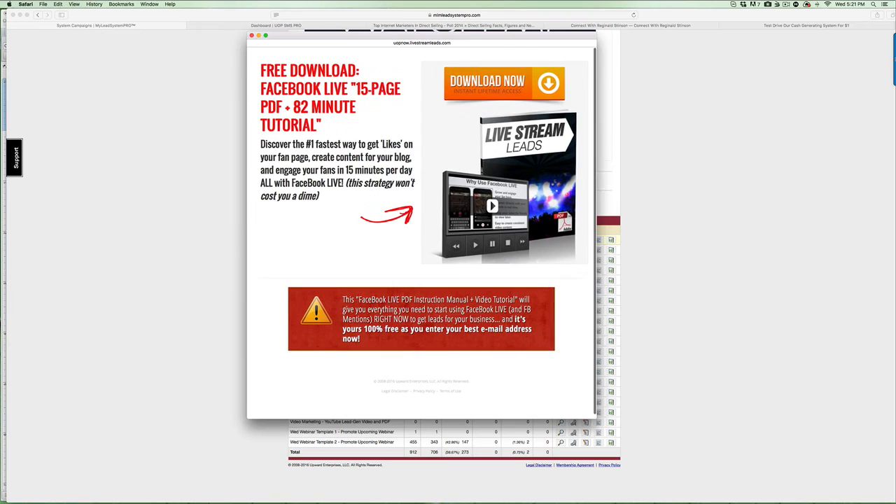
Step: Reveal the Live Stream Leads opt-in form, then close the preview window
click(504, 83)
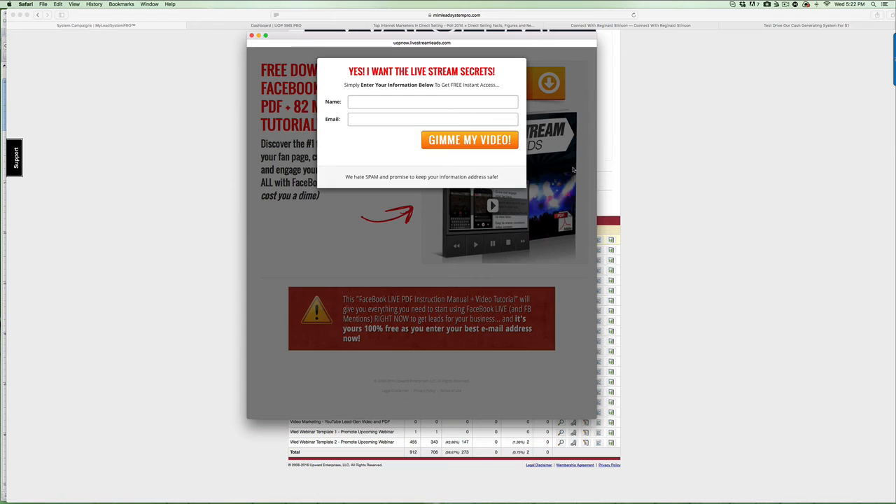
click(252, 36)
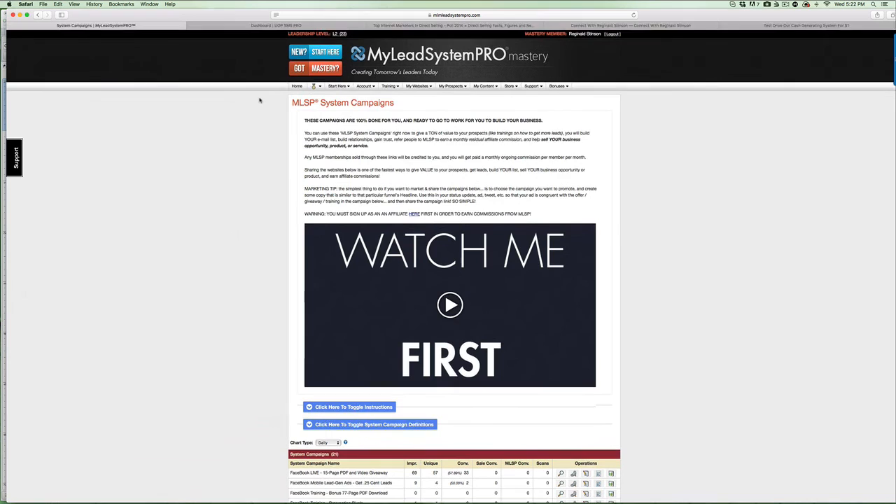
scroll(down, 3)
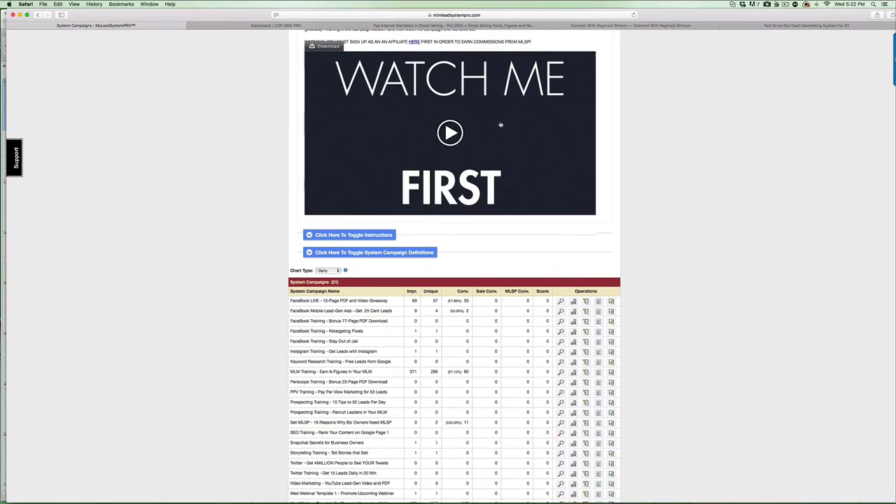
scroll(down, 3)
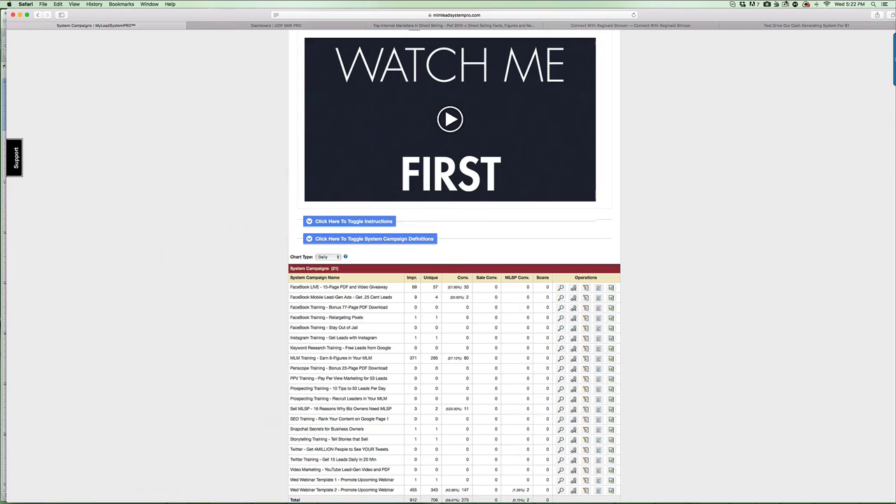
click(276, 25)
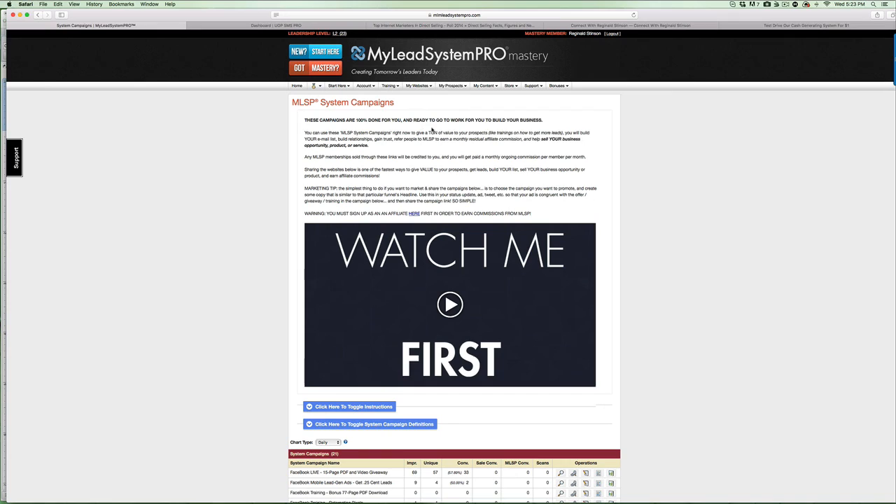
mouse_move(432, 129)
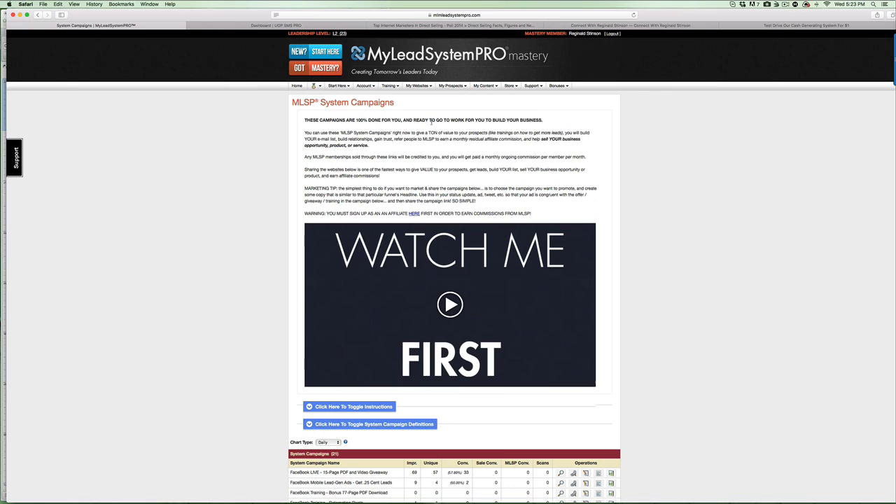
mouse_move(429, 81)
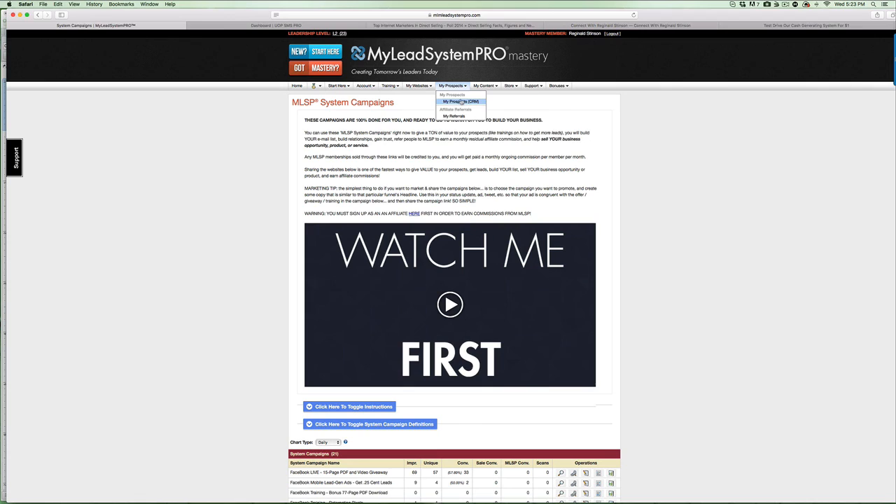
click(390, 85)
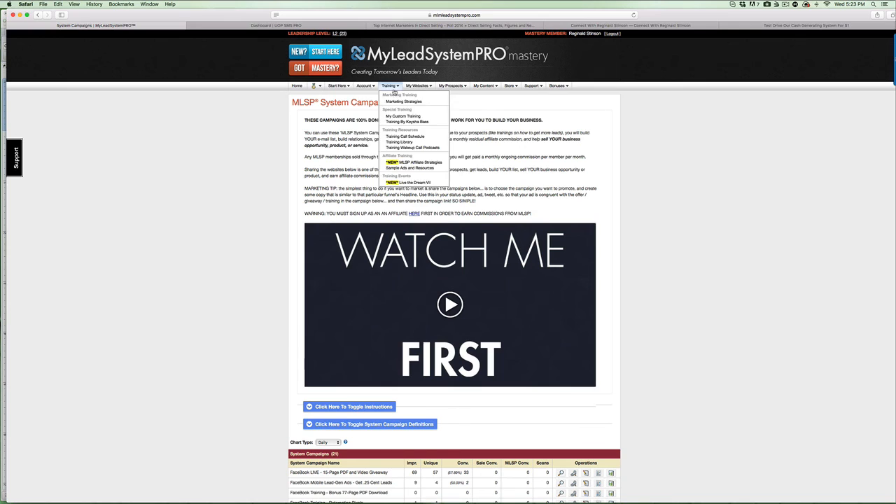